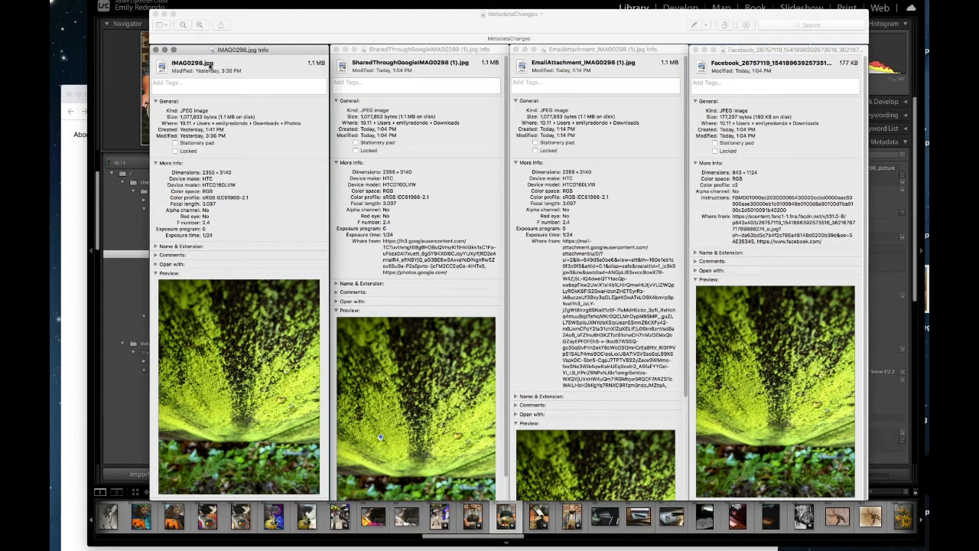
mouse_move(229, 239)
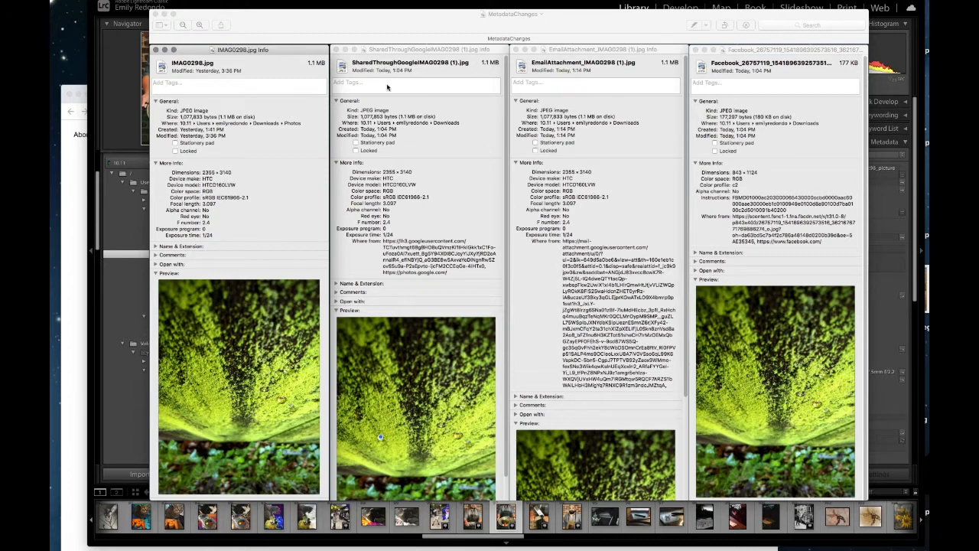
mouse_move(711, 443)
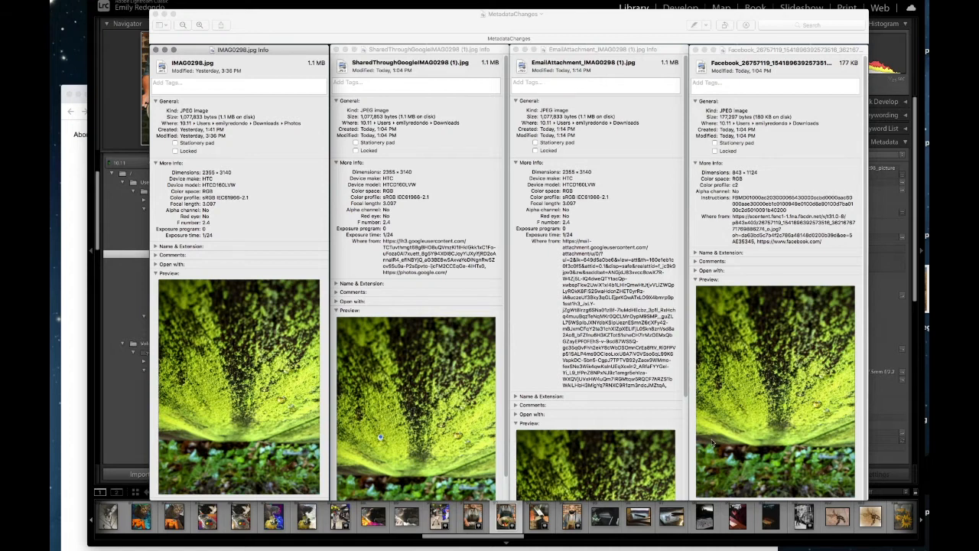
mouse_move(398, 104)
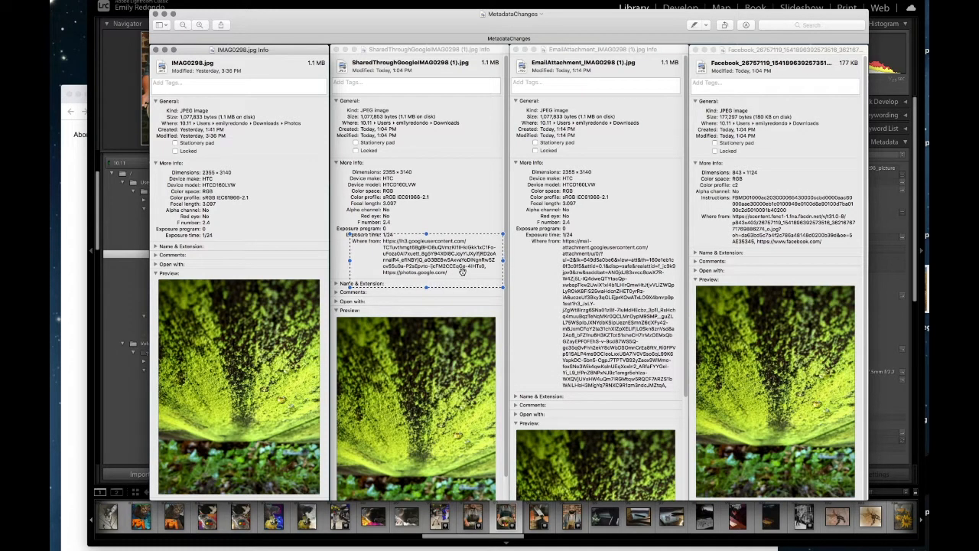
mouse_move(459, 269)
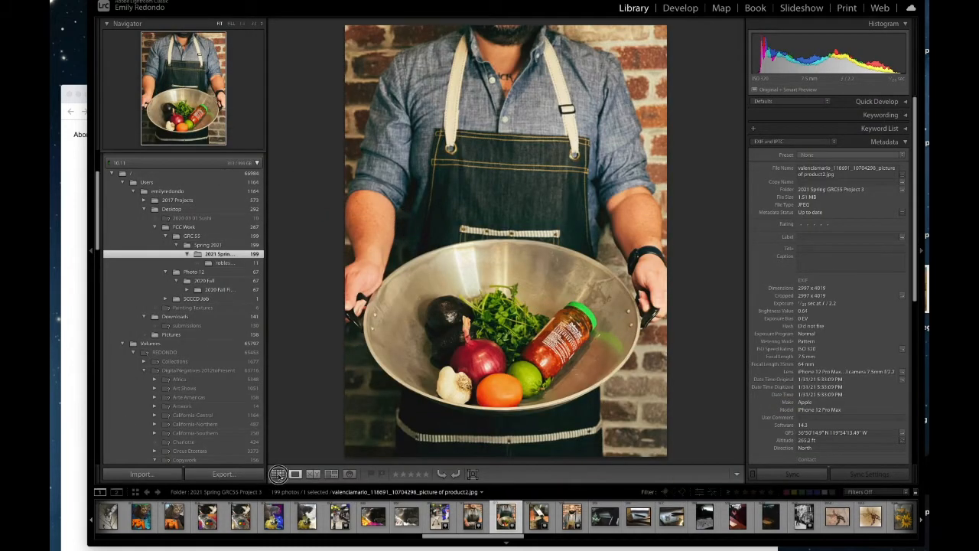
Show the folder's photos as a thumbnail grid in the Library
click(279, 475)
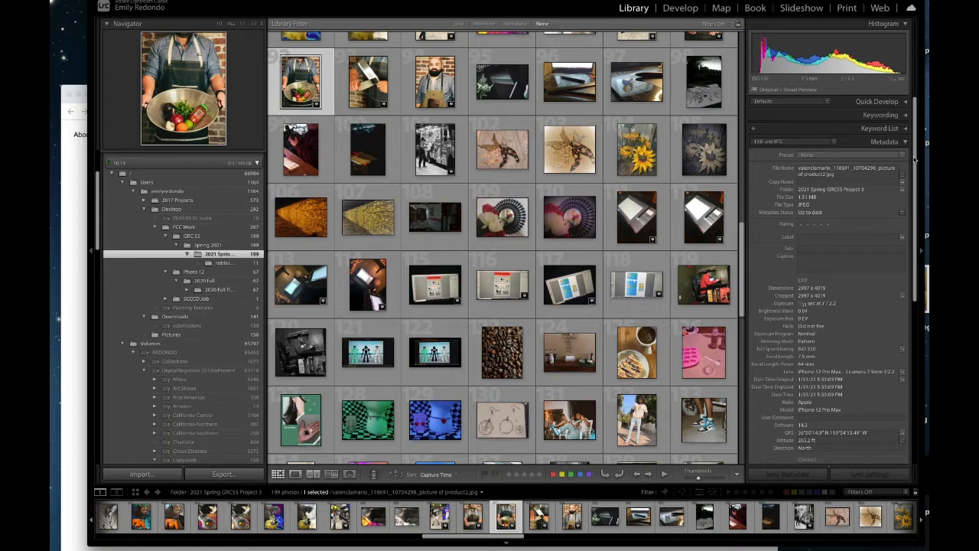
mouse_move(731, 147)
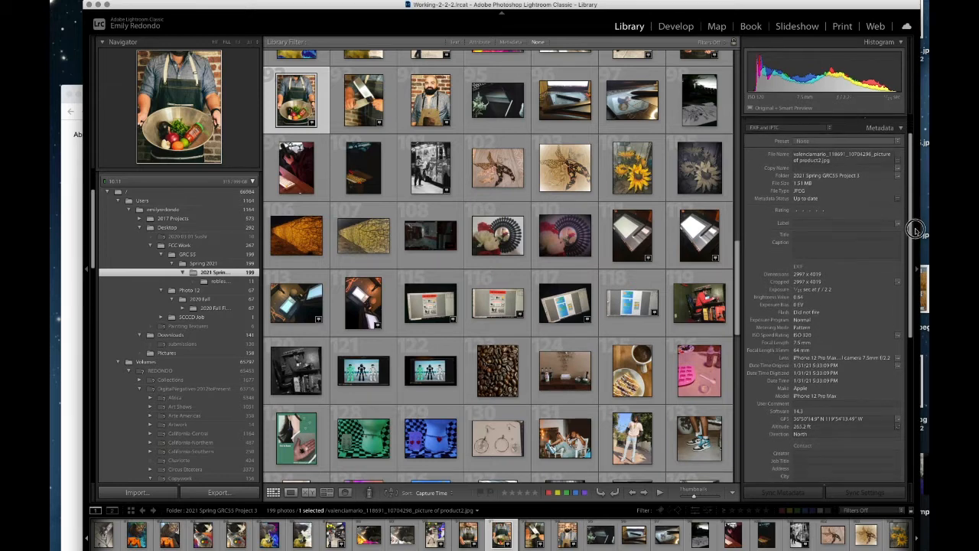
scroll(down, 3)
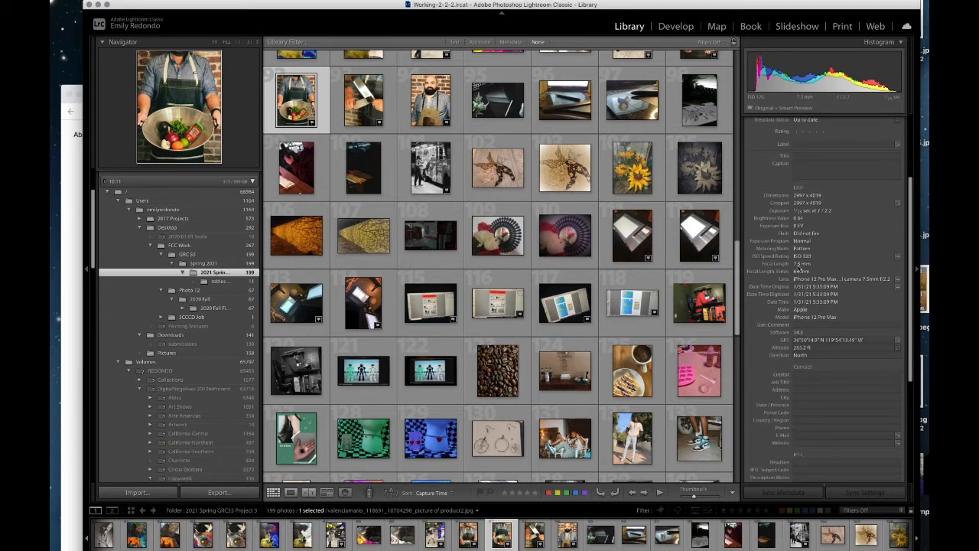
mouse_move(788, 267)
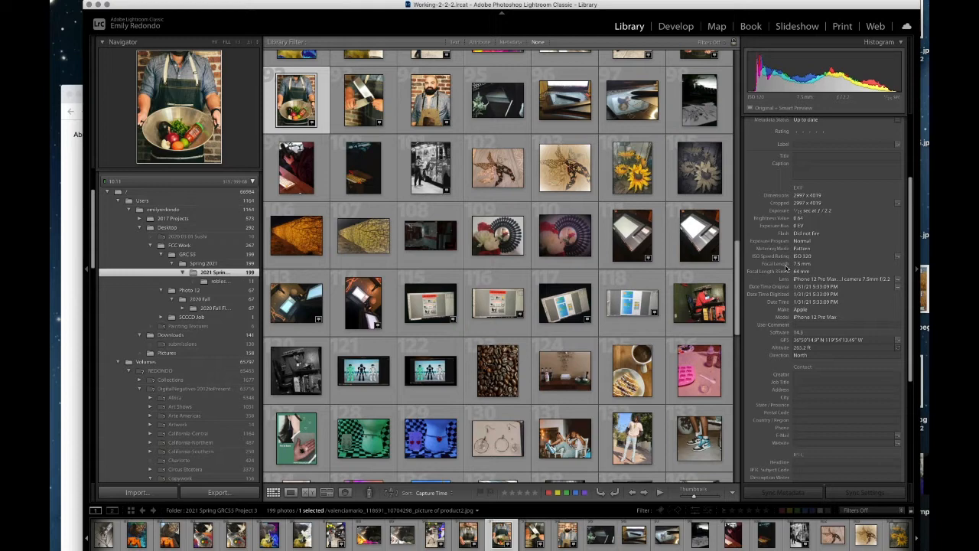
mouse_move(788, 273)
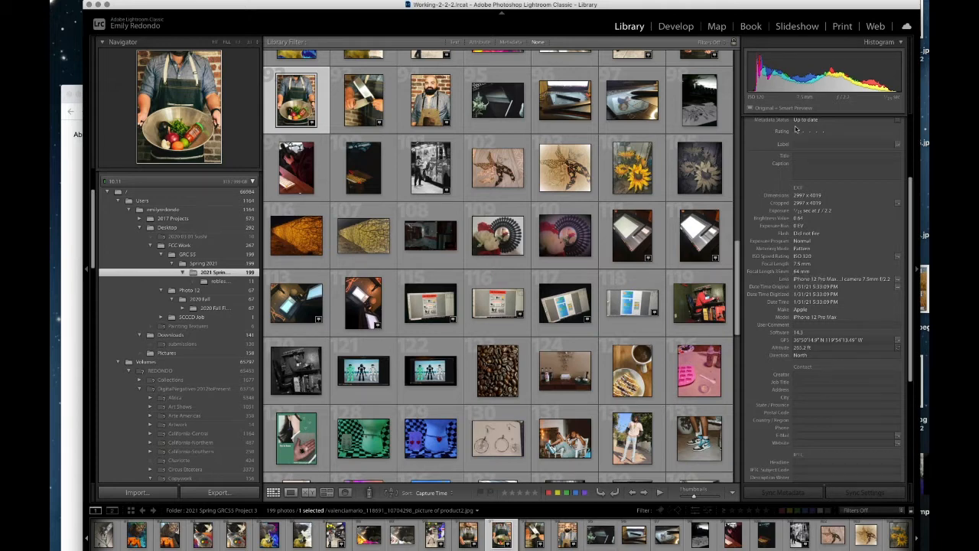
mouse_move(795, 130)
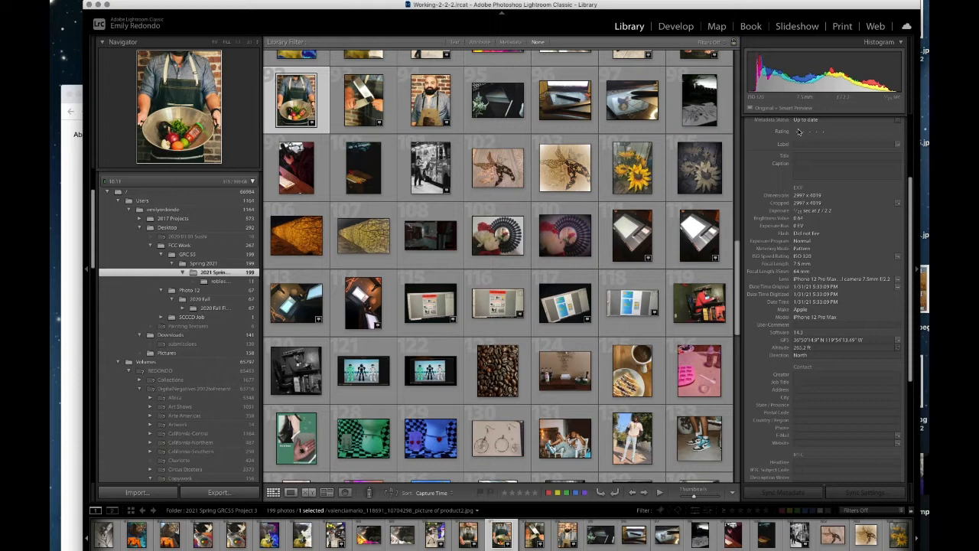
mouse_move(799, 135)
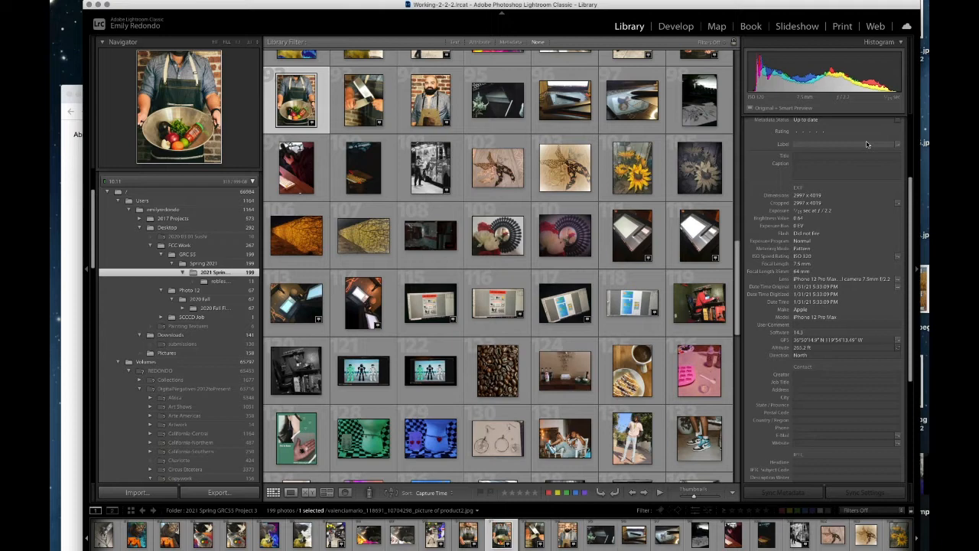
mouse_move(903, 141)
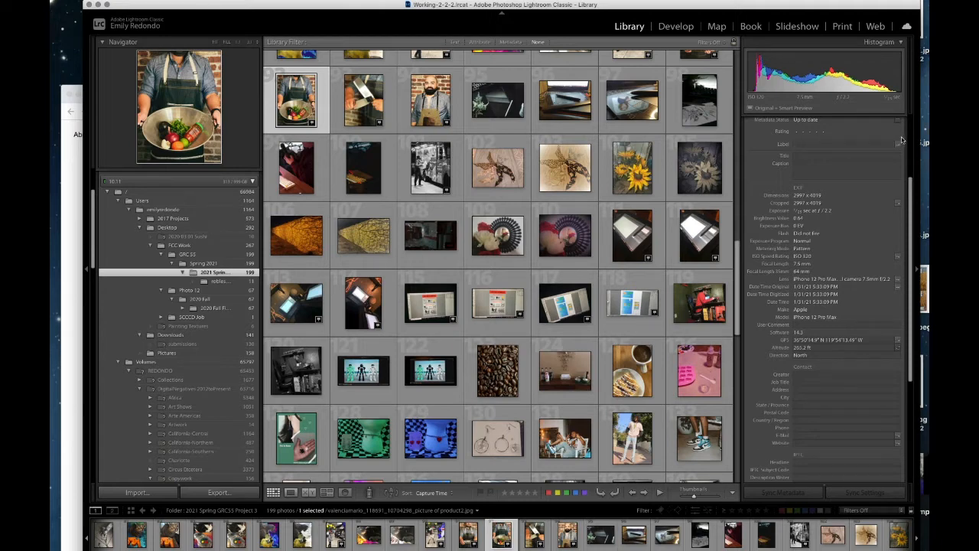
mouse_move(903, 141)
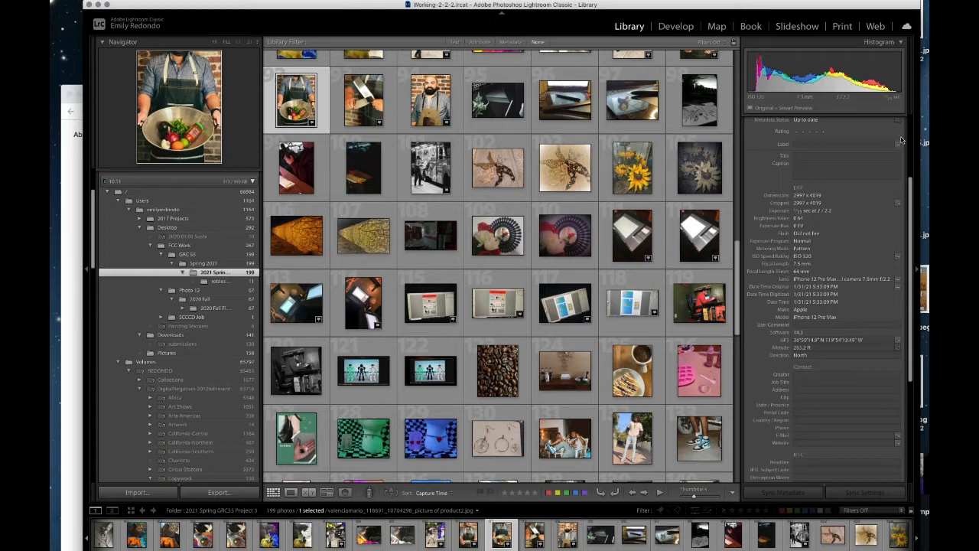
mouse_move(906, 128)
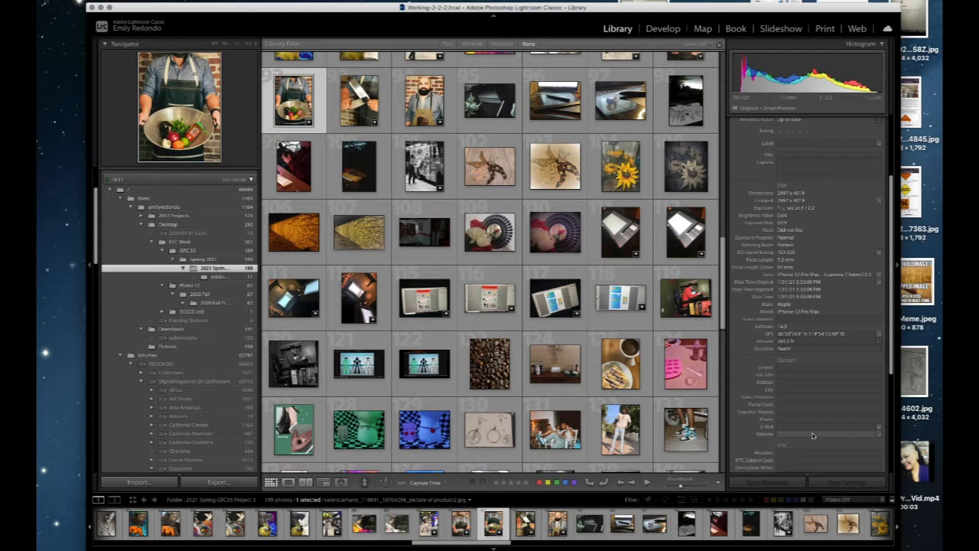
mouse_move(896, 352)
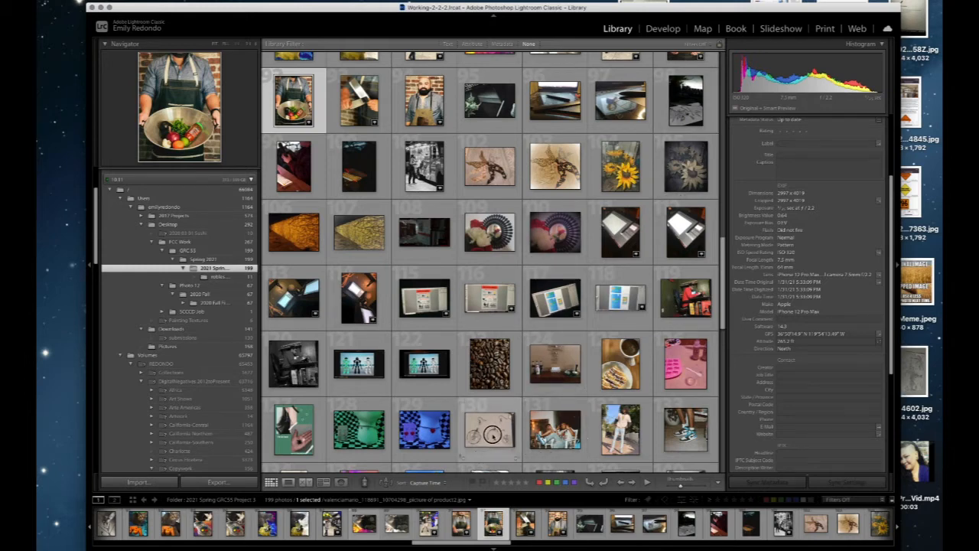
View the hoop earrings photo's sparse metadata, then return to the man-with-bowl photo
click(490, 431)
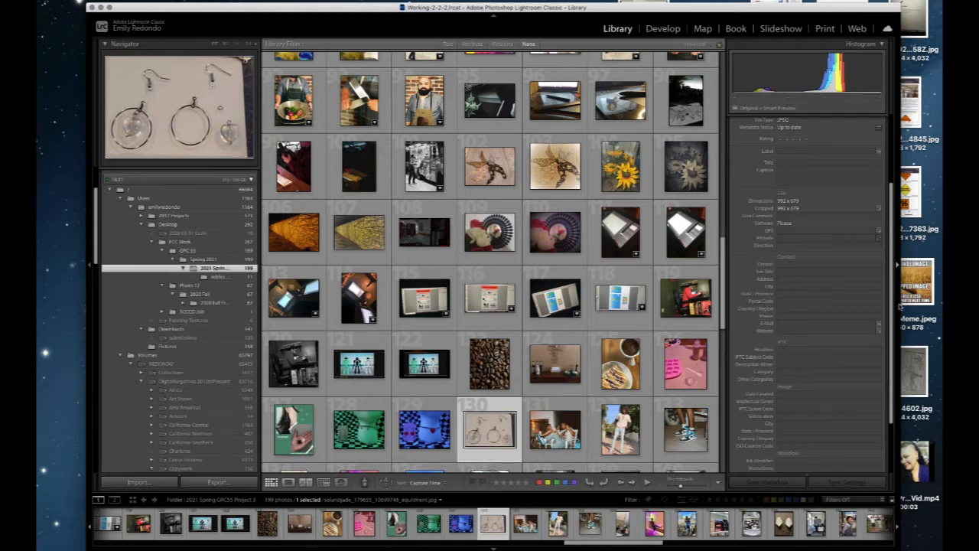
click(297, 101)
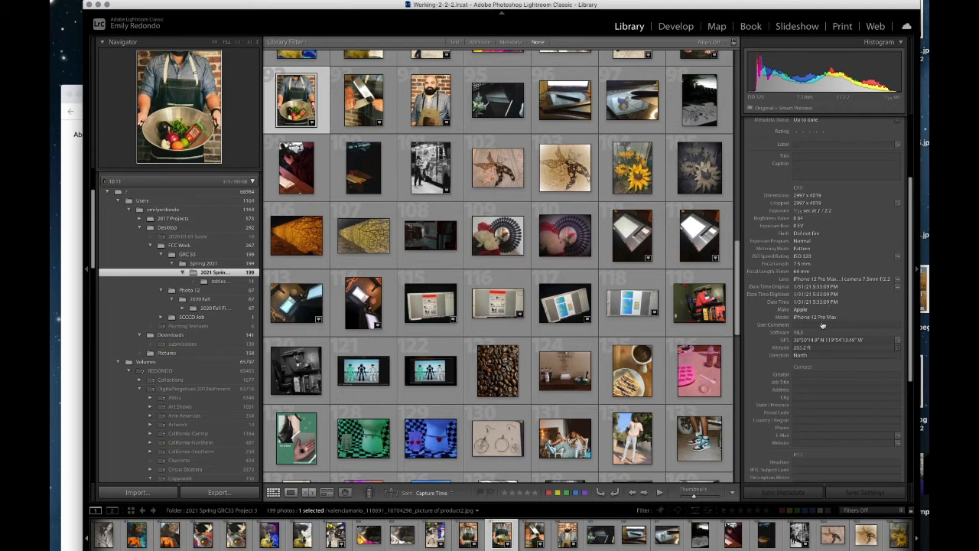
mouse_move(788, 344)
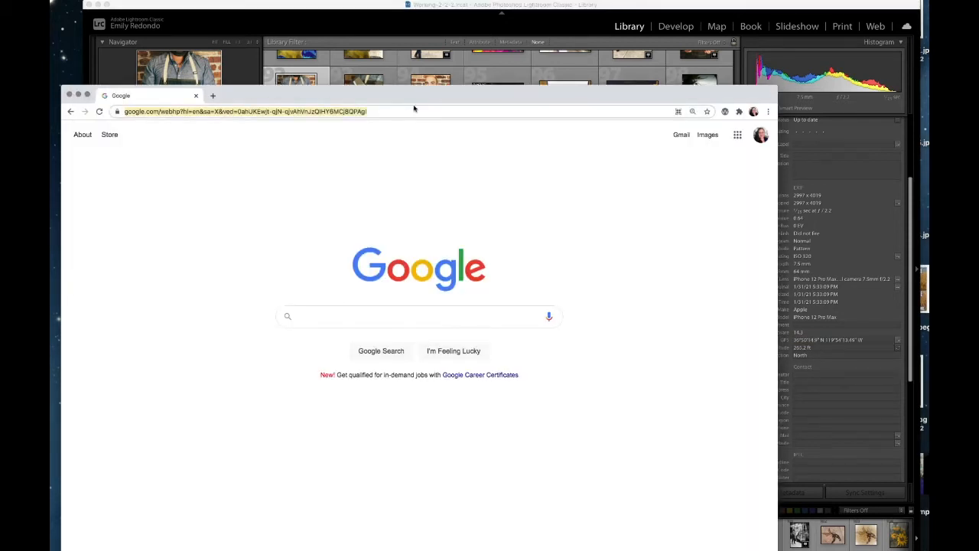
Search Google for 36°50'14.9" N 119°54'13.49" W to map the photo's location
key(Return)
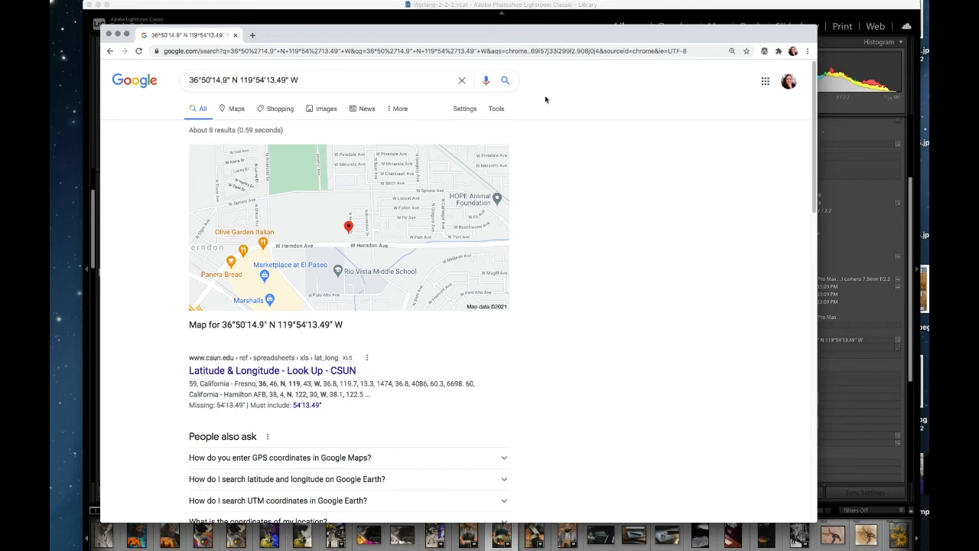
mouse_move(527, 95)
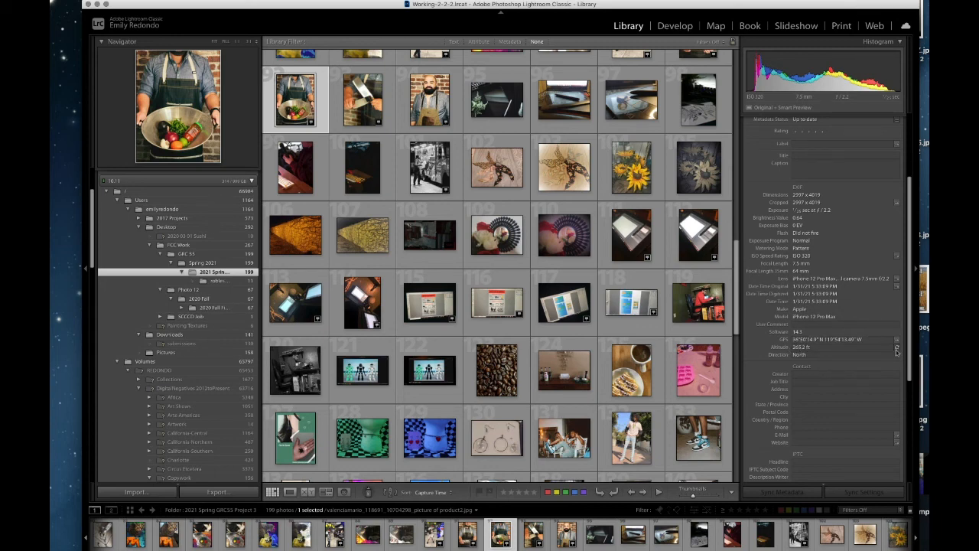
mouse_move(869, 438)
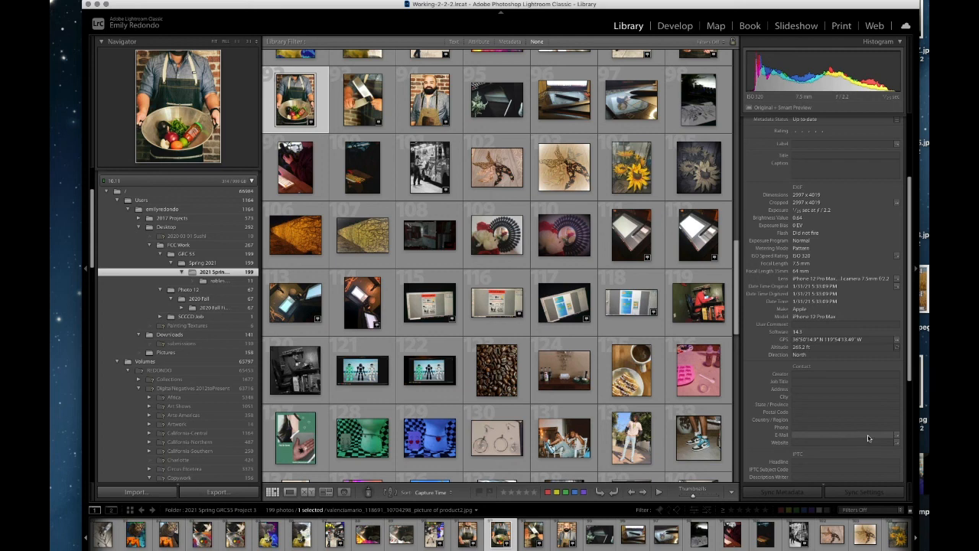